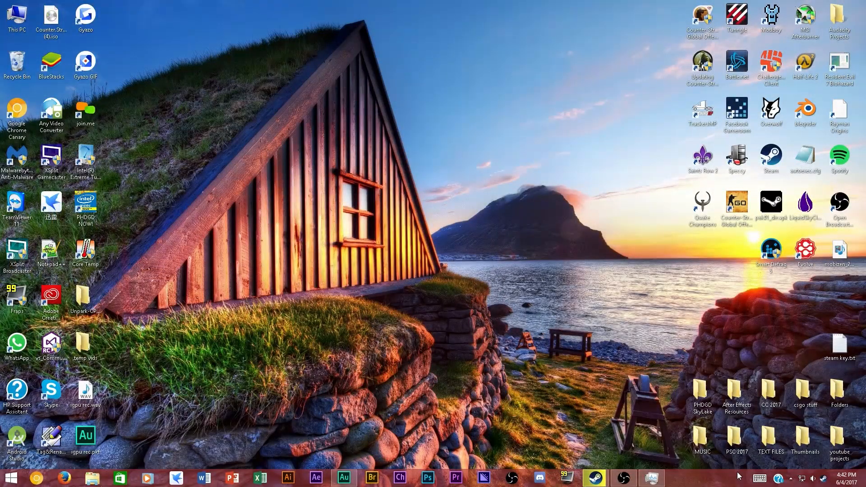
pyautogui.moveTo(575, 313)
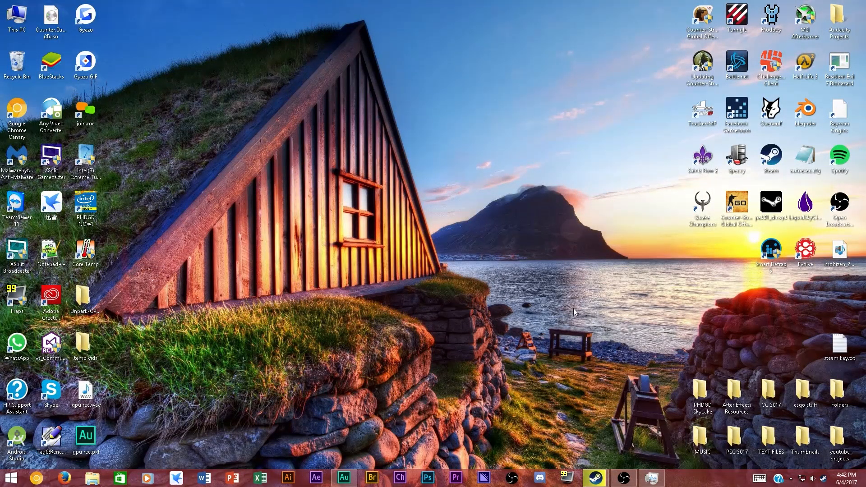
pyautogui.moveTo(580, 297)
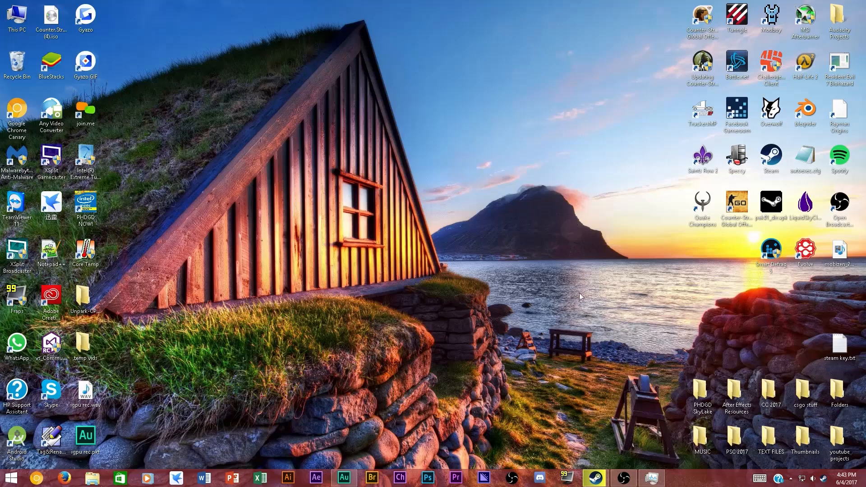
pyautogui.moveTo(589, 341)
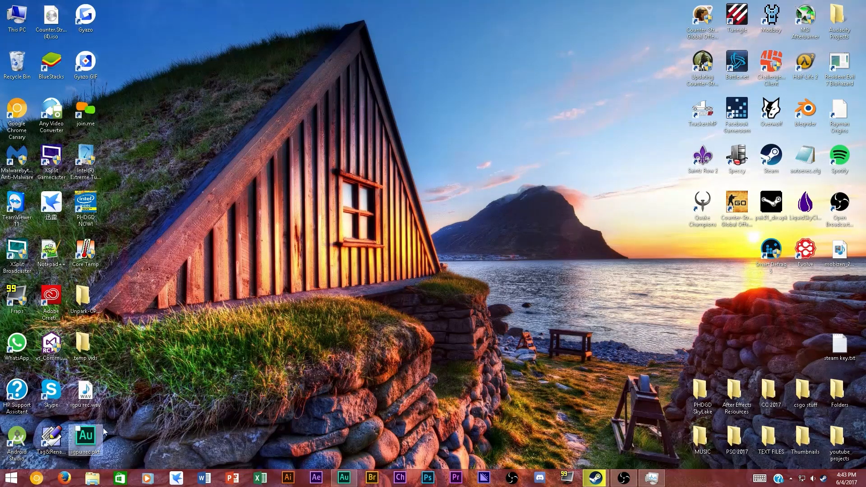
pyautogui.moveTo(339, 453)
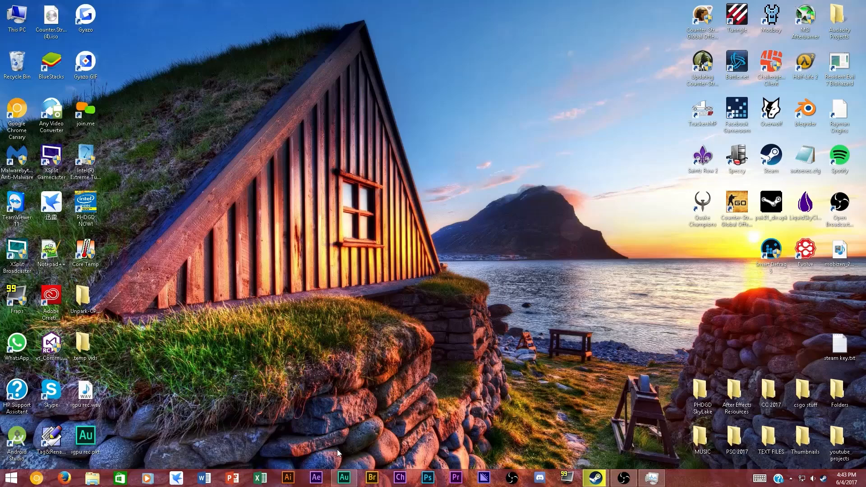
pyautogui.moveTo(453, 412)
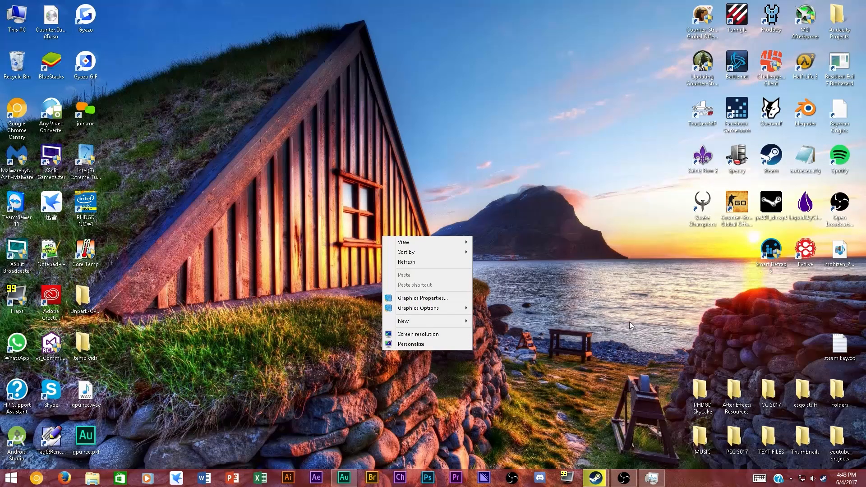
# Open the Intel HD Graphics Control Panel via Graphics Properties from the desktop menu.
pyautogui.click(423, 298)
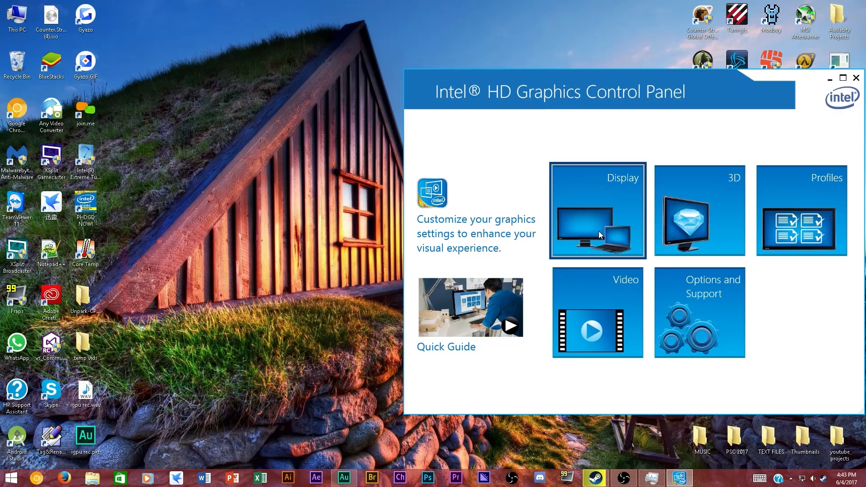
pyautogui.click(699, 210)
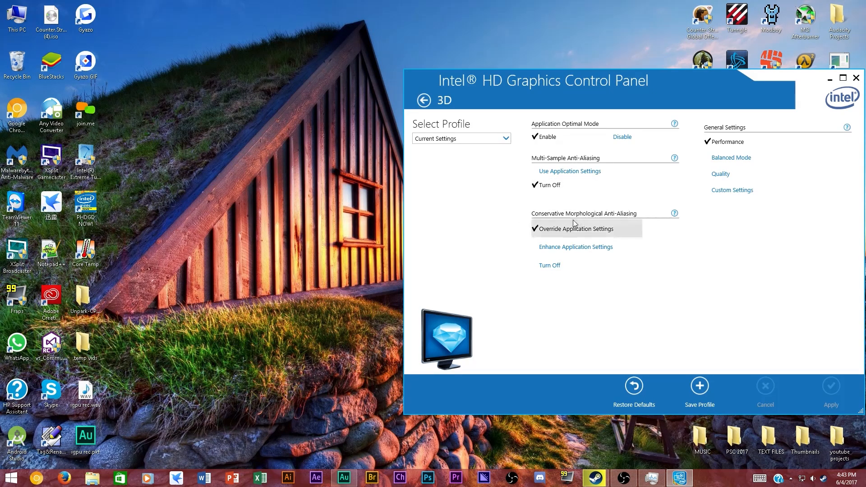
pyautogui.moveTo(575, 239)
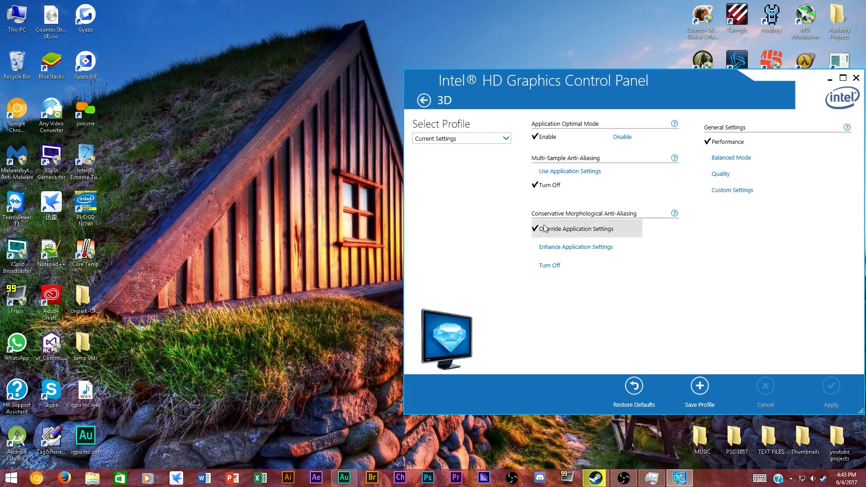
pyautogui.moveTo(594, 240)
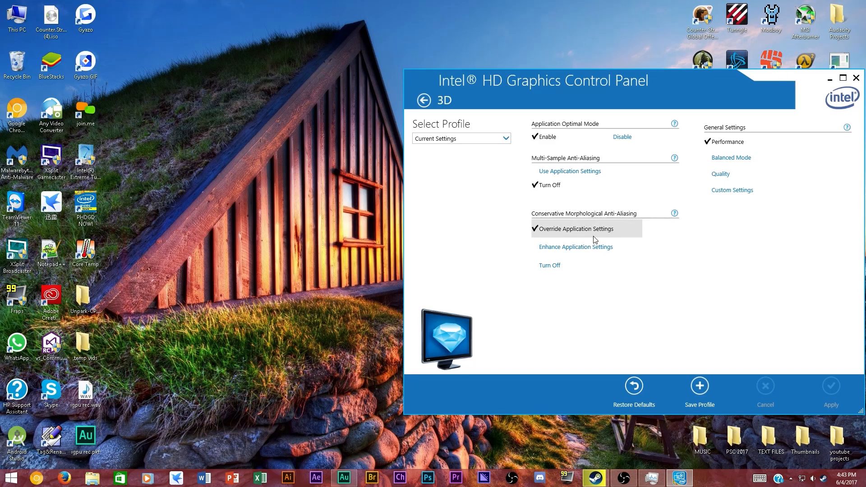
pyautogui.moveTo(749, 141)
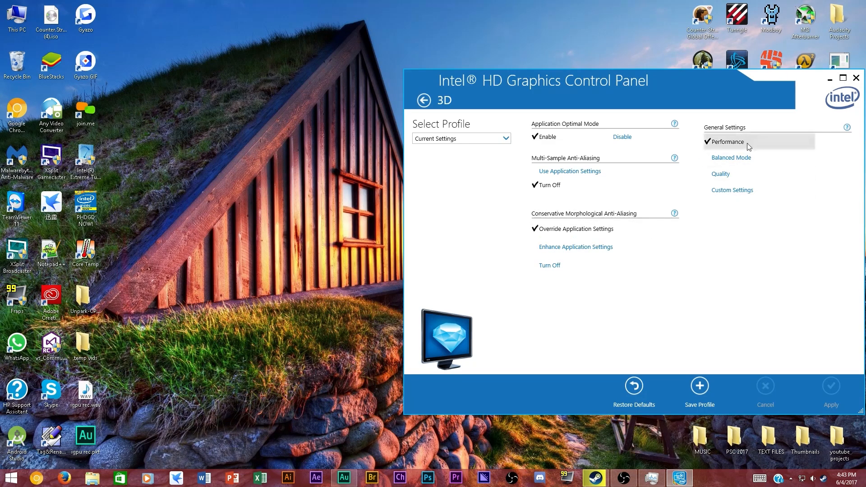
pyautogui.moveTo(714, 151)
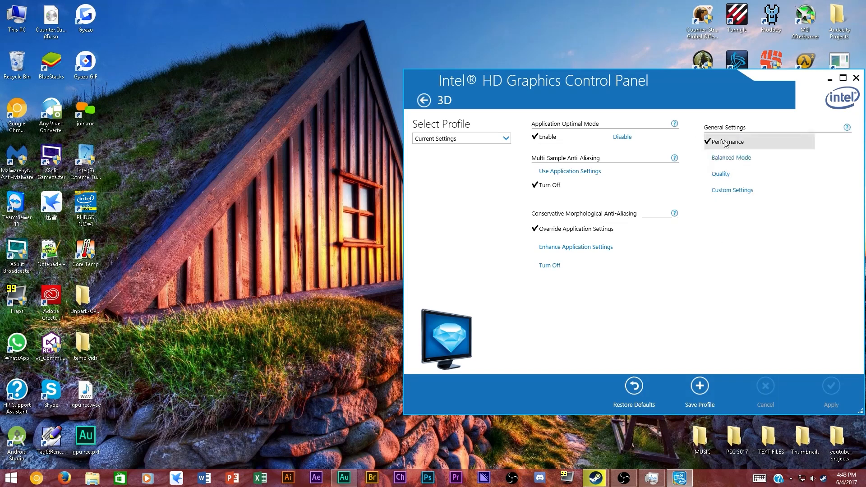
pyautogui.moveTo(731, 157)
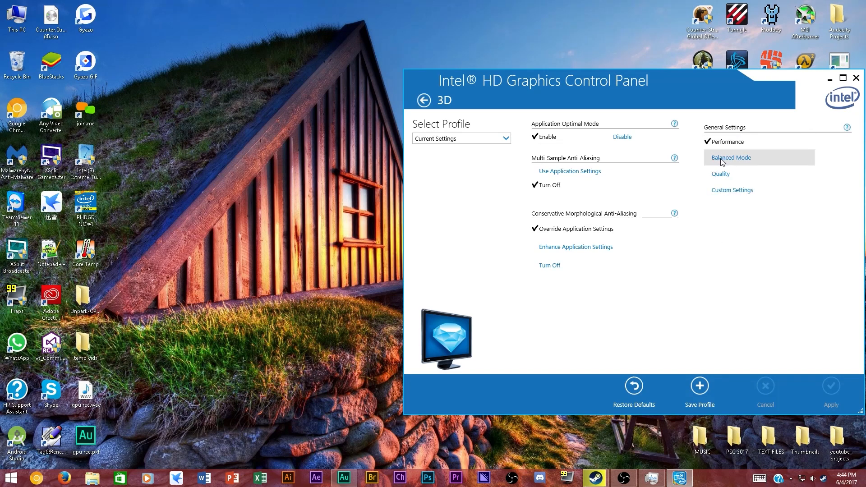
pyautogui.moveTo(731, 189)
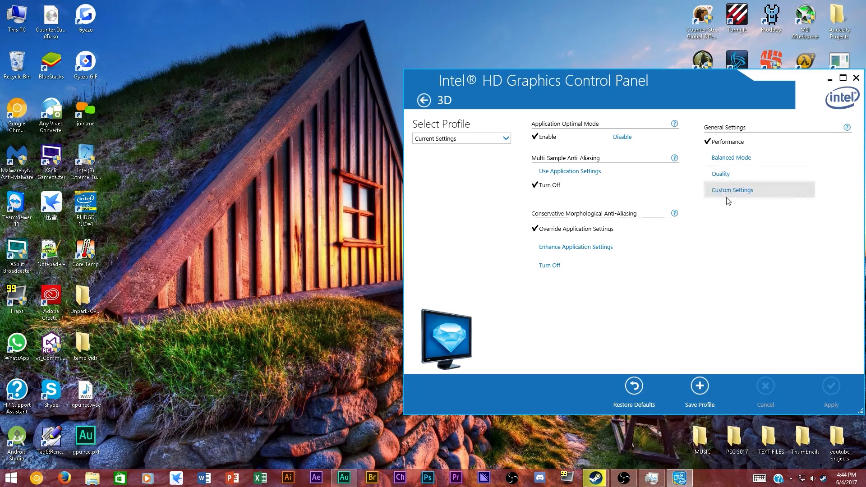
pyautogui.moveTo(740, 227)
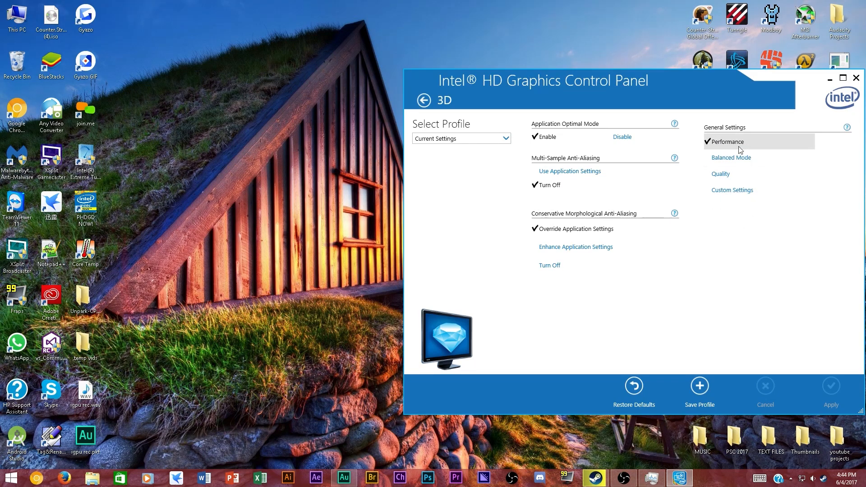
pyautogui.click(423, 100)
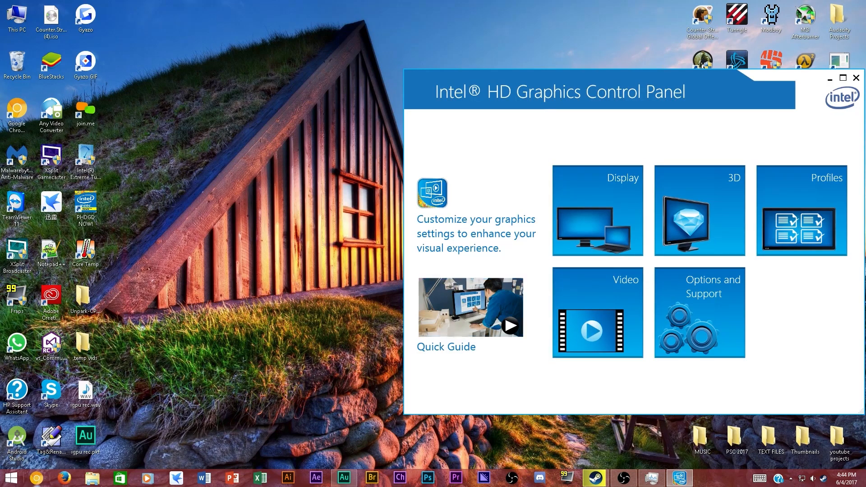
pyautogui.moveTo(69, 467)
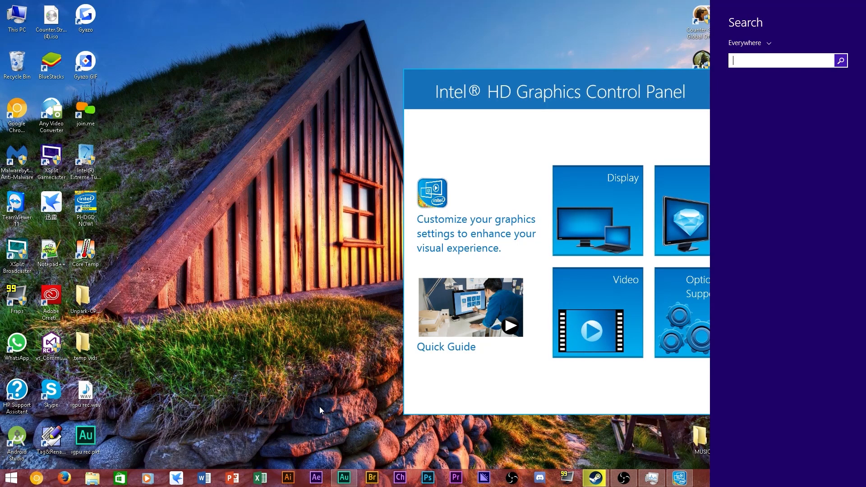
# Search Windows for 'adjust' and open Adjust screen brightness, landing in Power Options.
pyautogui.write('adjus')
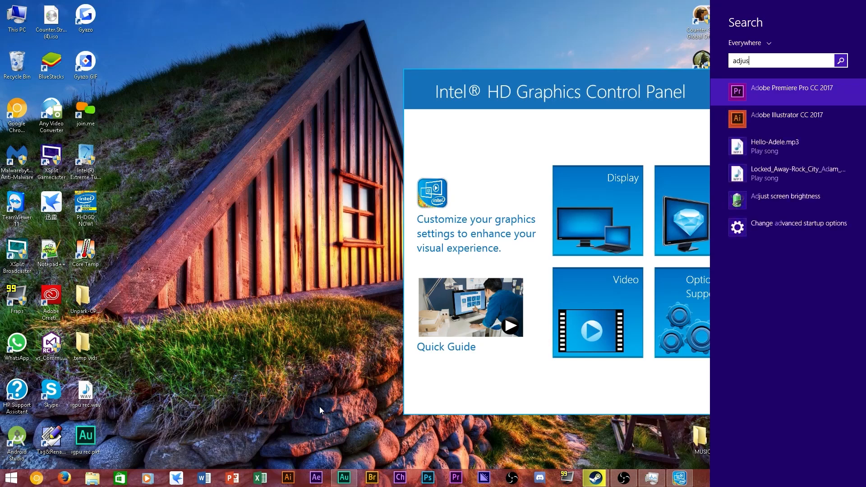
pyautogui.write('t')
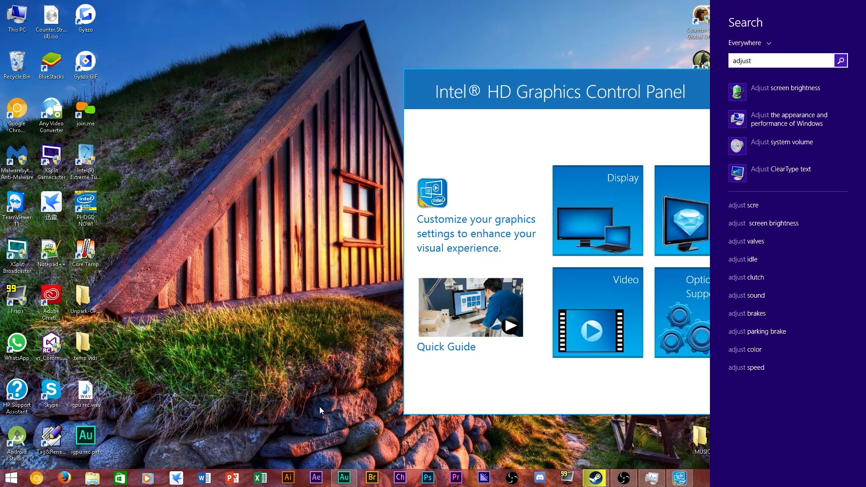
pyautogui.moveTo(792, 105)
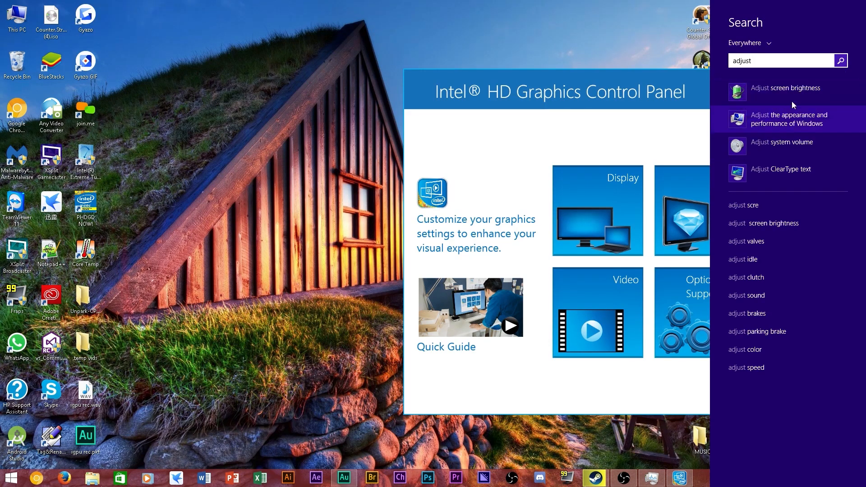
pyautogui.click(786, 88)
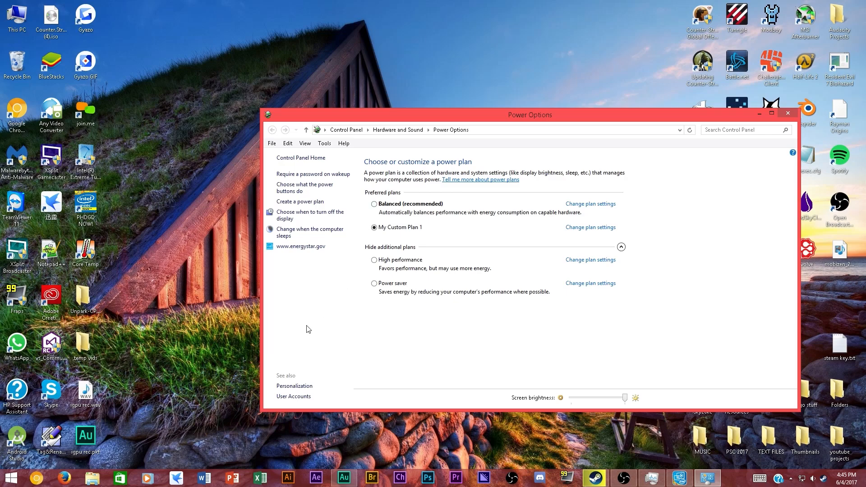
pyautogui.moveTo(403, 276)
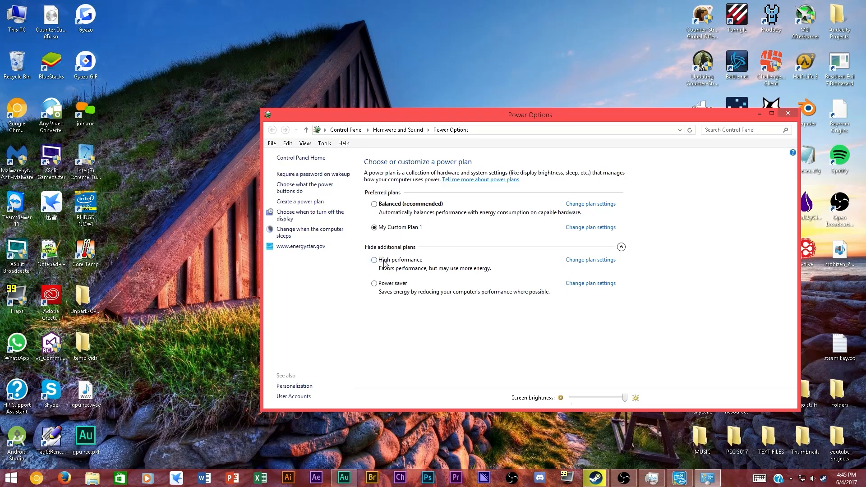
pyautogui.moveTo(522, 271)
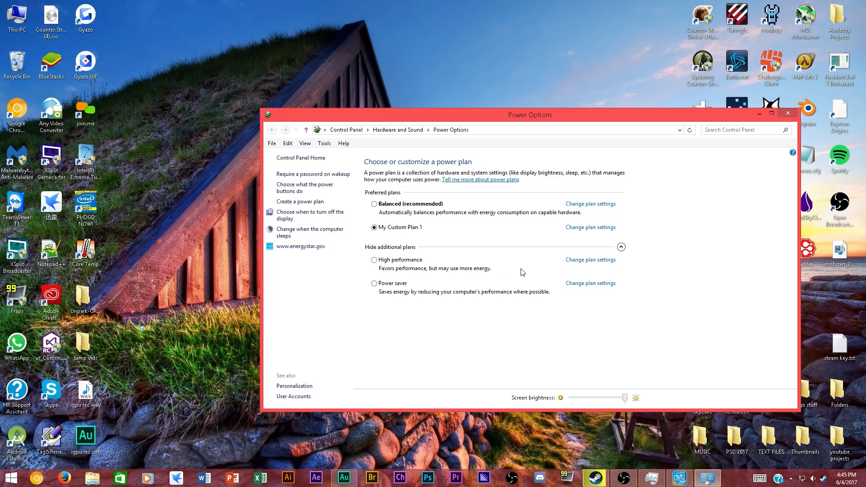
pyautogui.moveTo(411, 205)
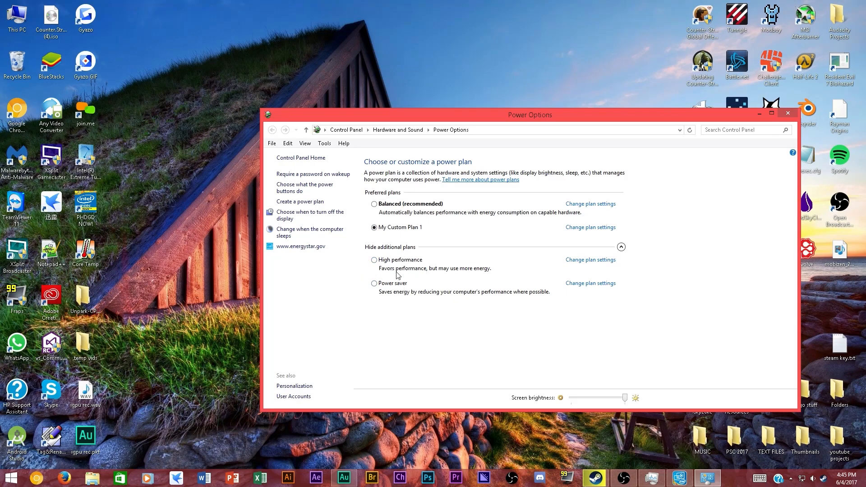
pyautogui.moveTo(474, 261)
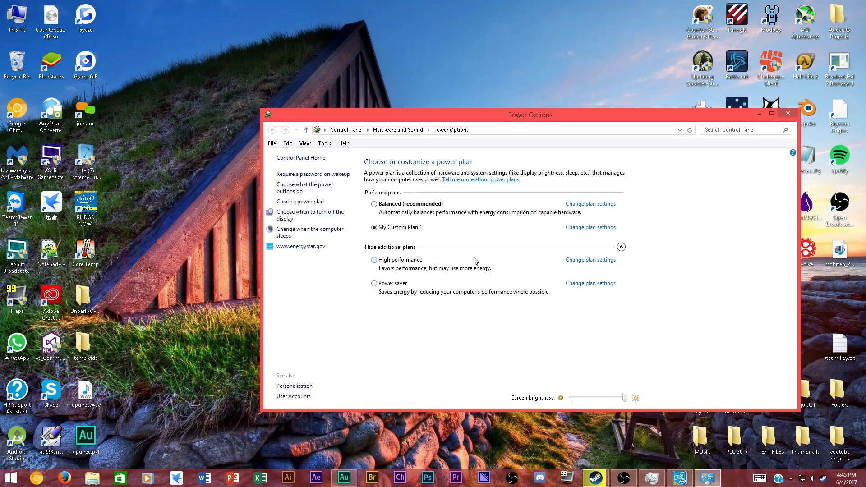
pyautogui.moveTo(483, 240)
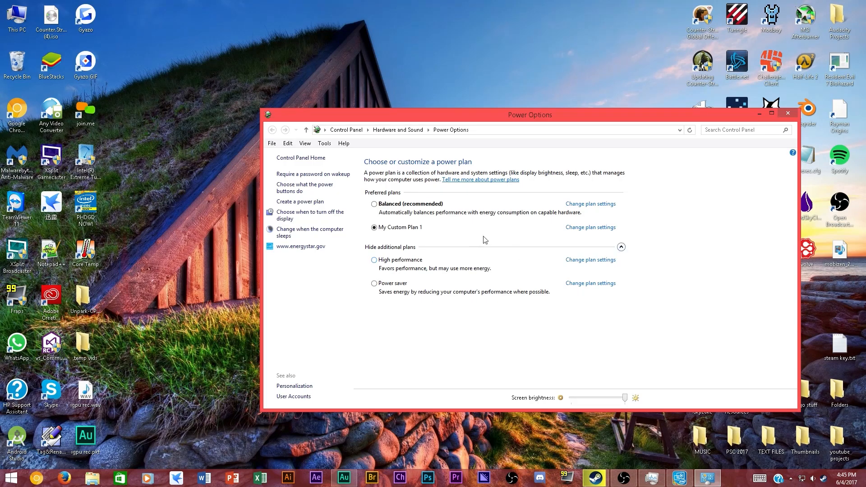
pyautogui.moveTo(438, 237)
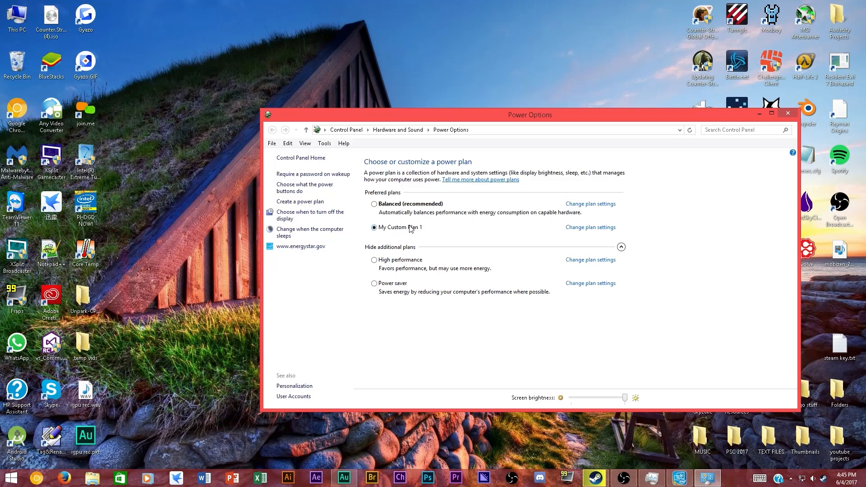
pyautogui.moveTo(385, 268)
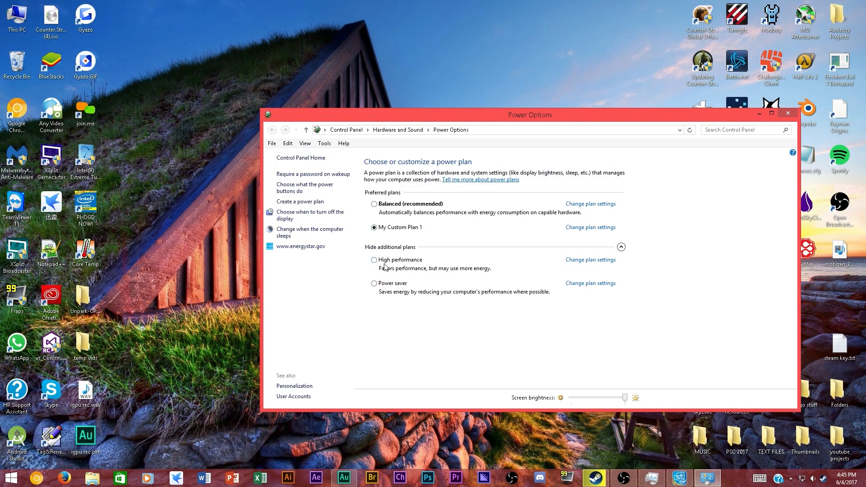
# Try High performance, review My Custom Plan 1's settings, then reselect My Custom Plan 1 as active.
pyautogui.click(375, 260)
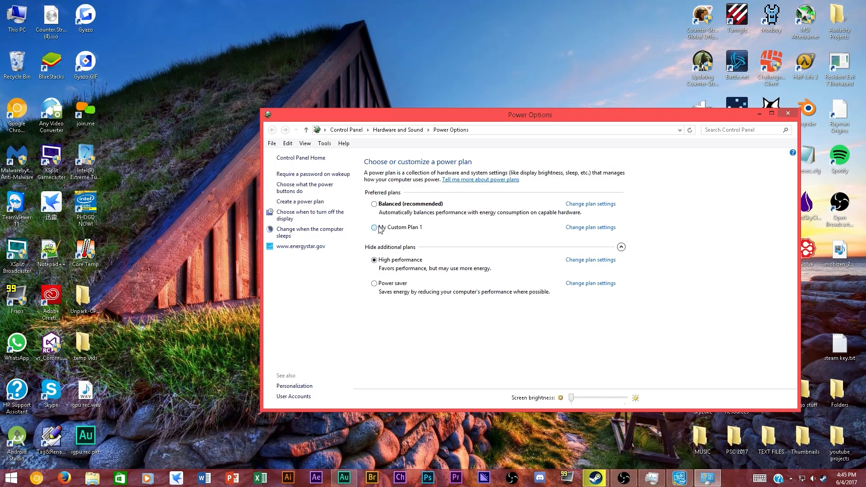
pyautogui.click(591, 228)
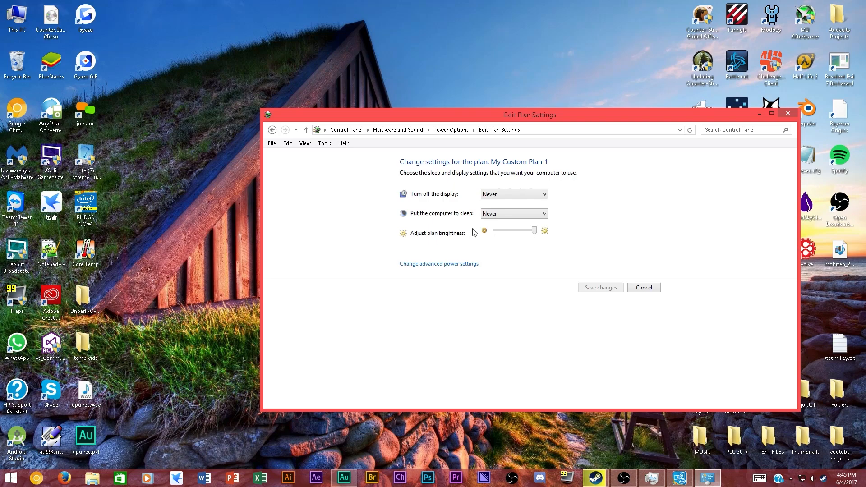
pyautogui.moveTo(471, 214)
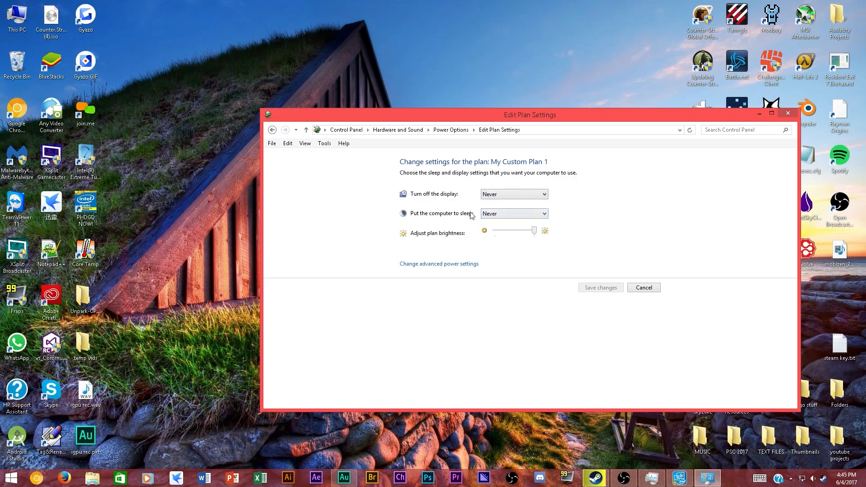
pyautogui.moveTo(457, 272)
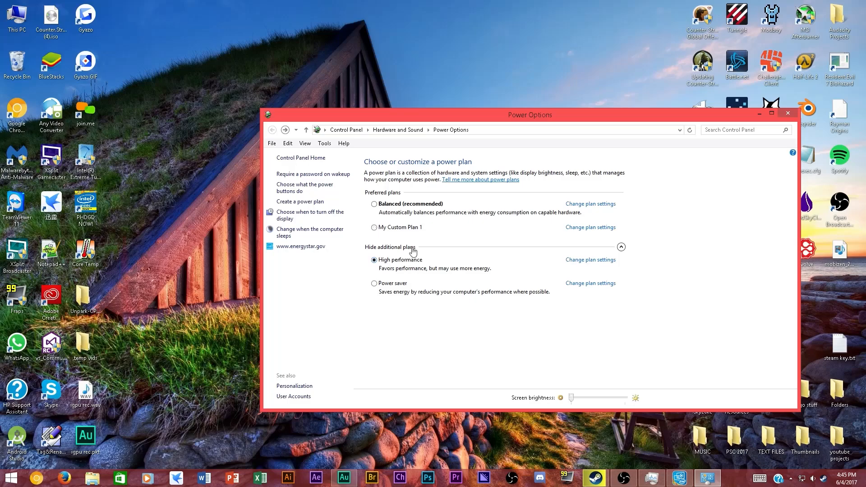
pyautogui.click(374, 227)
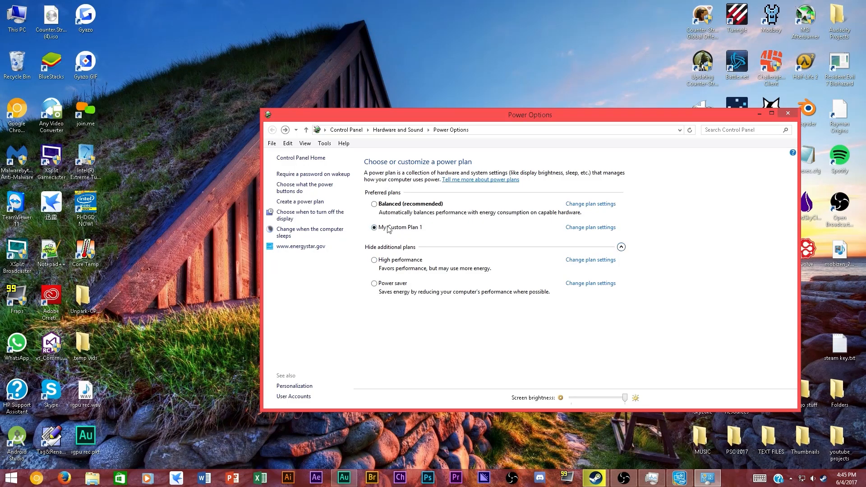
pyautogui.click(787, 113)
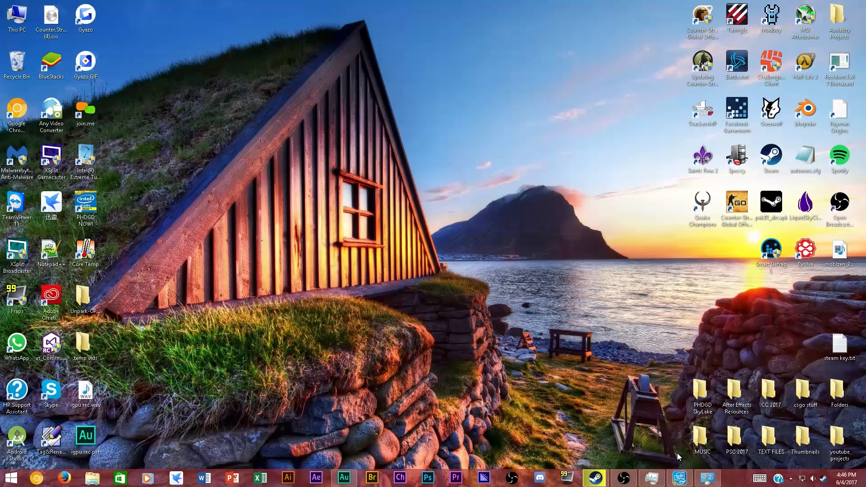
pyautogui.moveTo(668, 438)
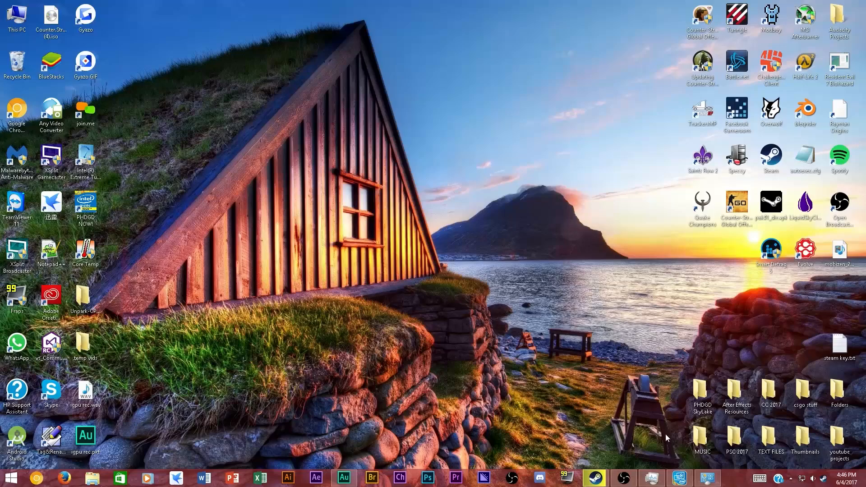
pyautogui.moveTo(420, 220)
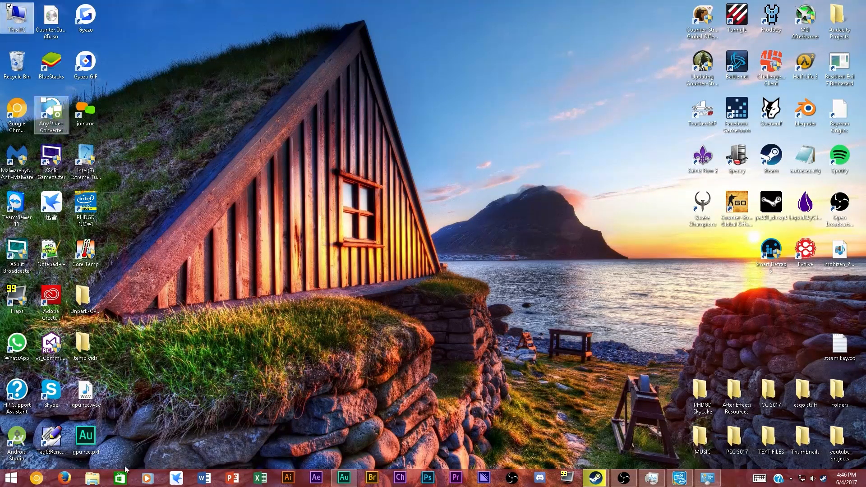
# From This PC's properties, set Performance Options visual effects to Adjust for best performance and confirm.
pyautogui.click(93, 479)
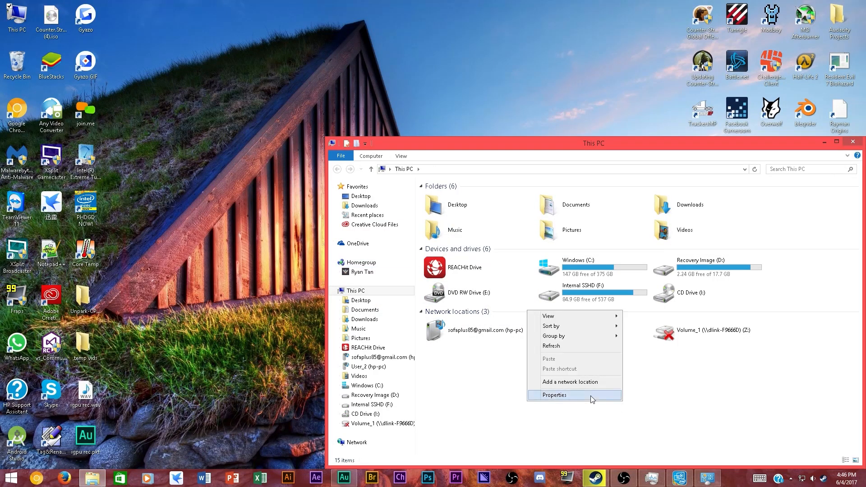
pyautogui.click(555, 395)
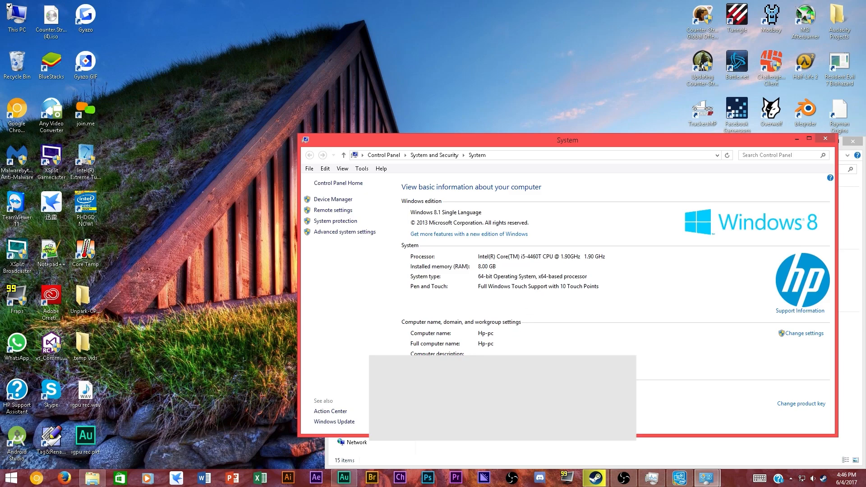
pyautogui.moveTo(351, 240)
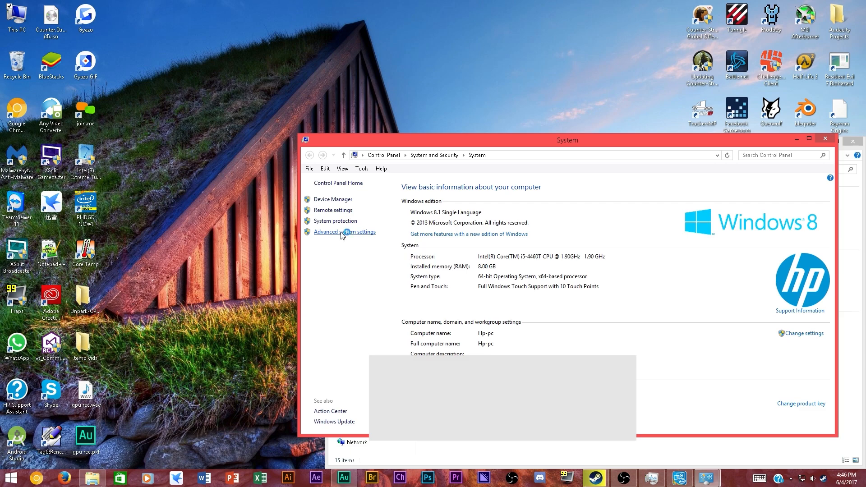
pyautogui.click(344, 232)
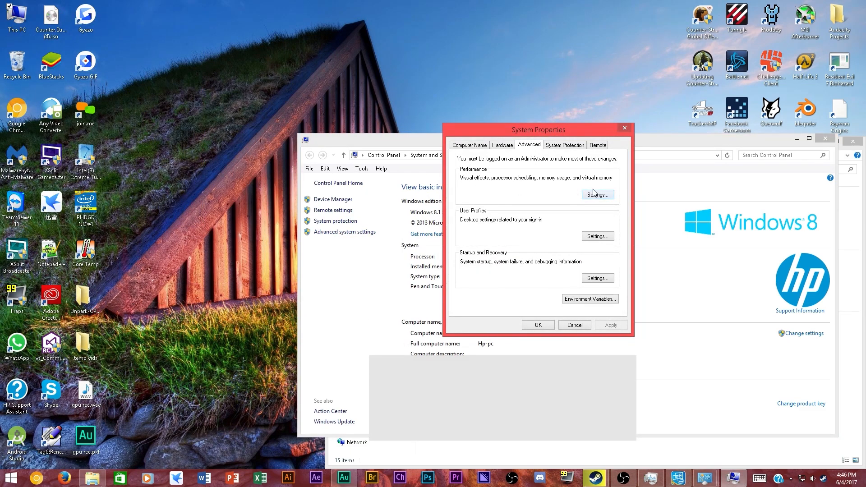
pyautogui.moveTo(594, 206)
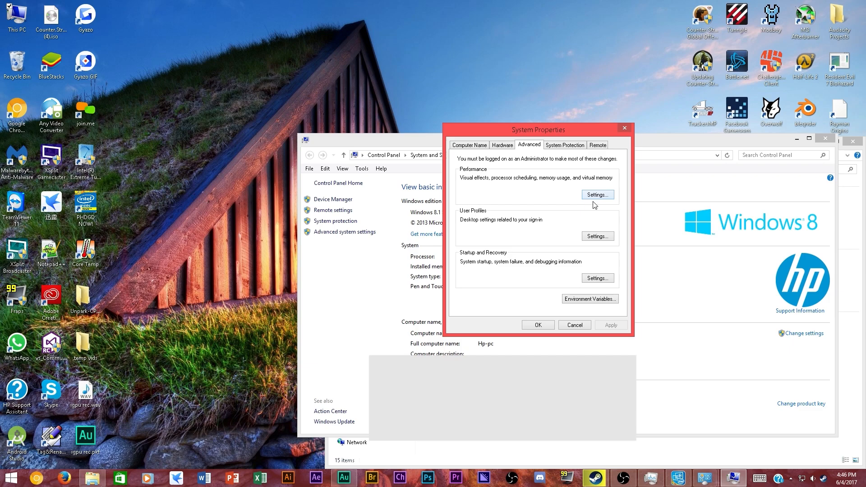
pyautogui.click(598, 195)
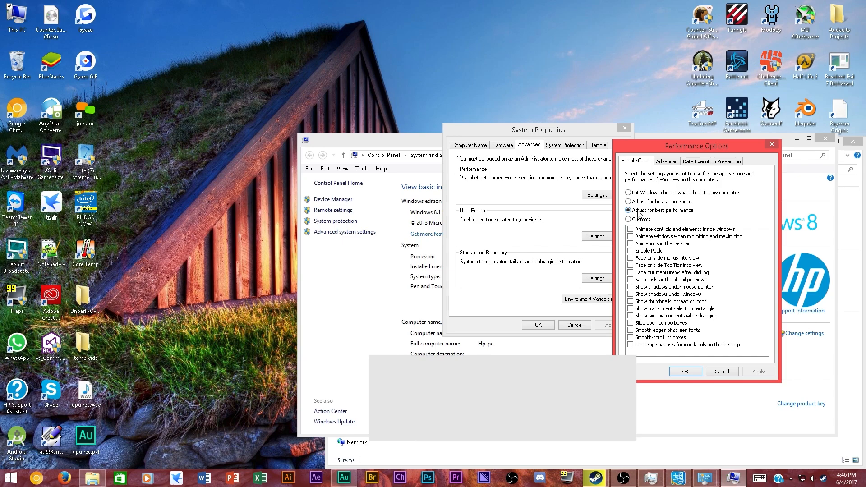
pyautogui.moveTo(635, 242)
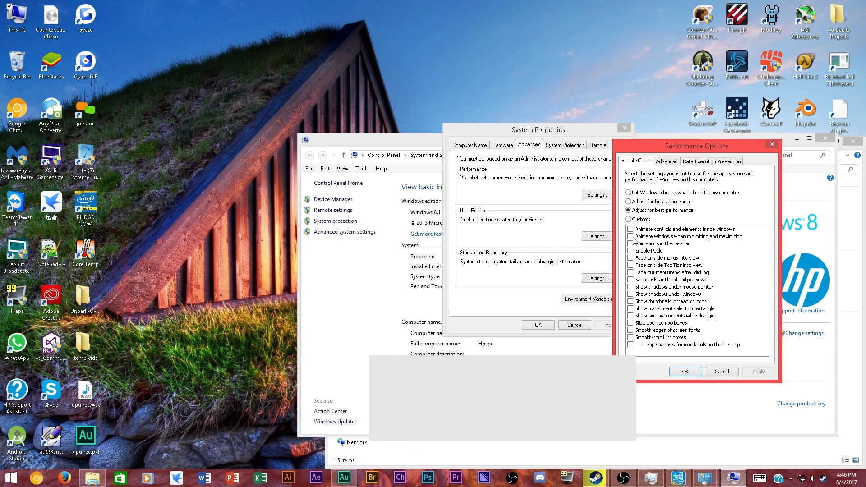
pyautogui.moveTo(635, 232)
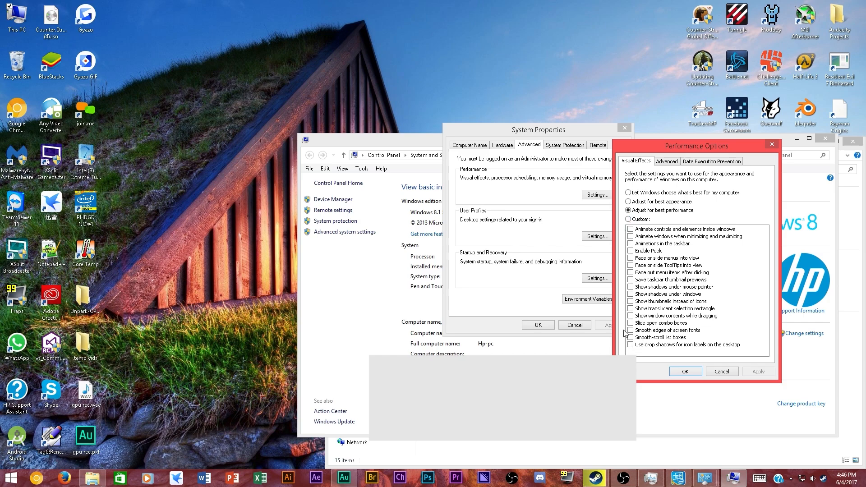
pyautogui.moveTo(639, 244)
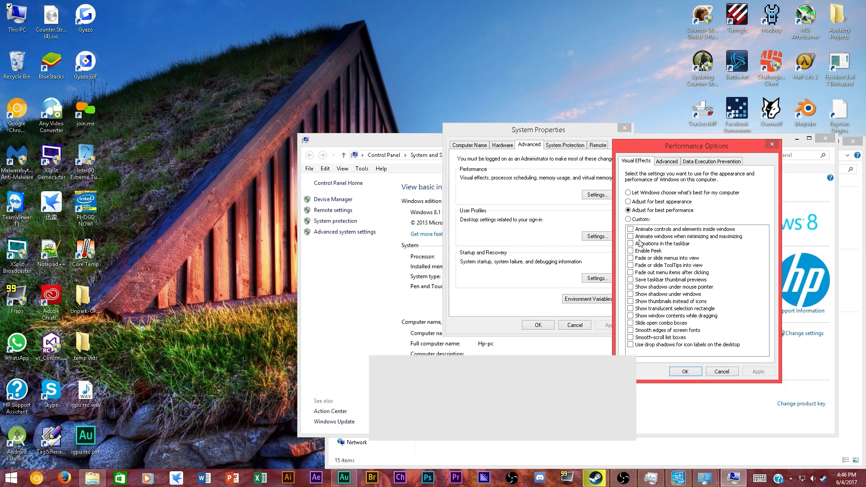
pyautogui.click(686, 371)
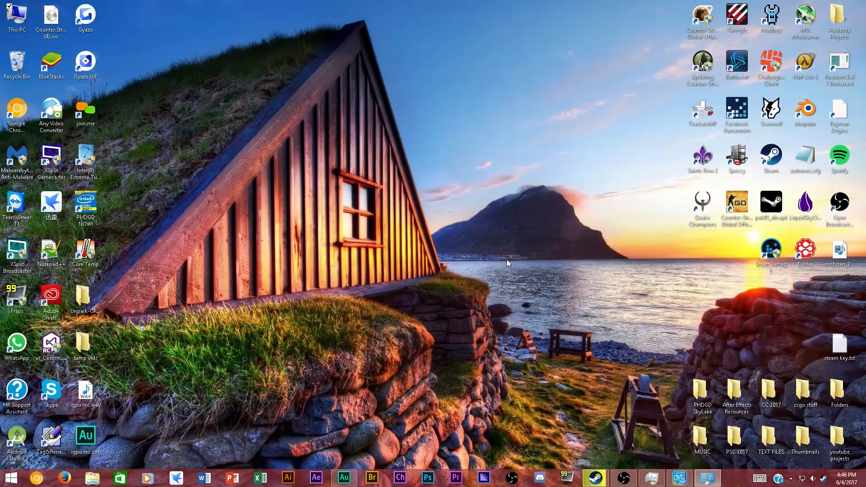
pyautogui.moveTo(518, 269)
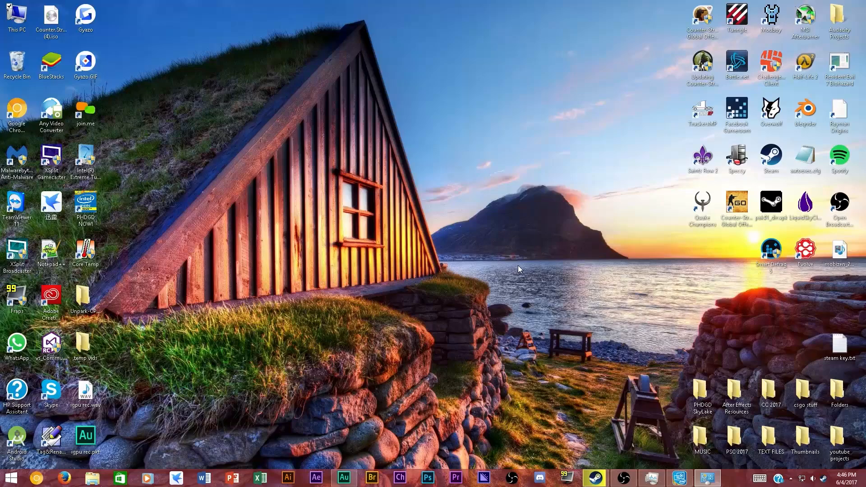
pyautogui.moveTo(497, 261)
pyautogui.write('device')
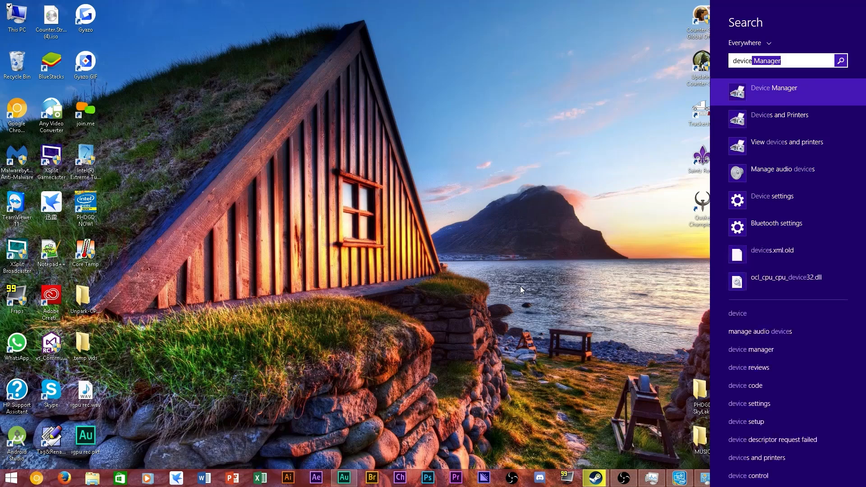
# In Device Manager expand Display adapters and inspect the Intel HD Graphics 4600 entry's actions, then go to Chrome.
pyautogui.click(773, 88)
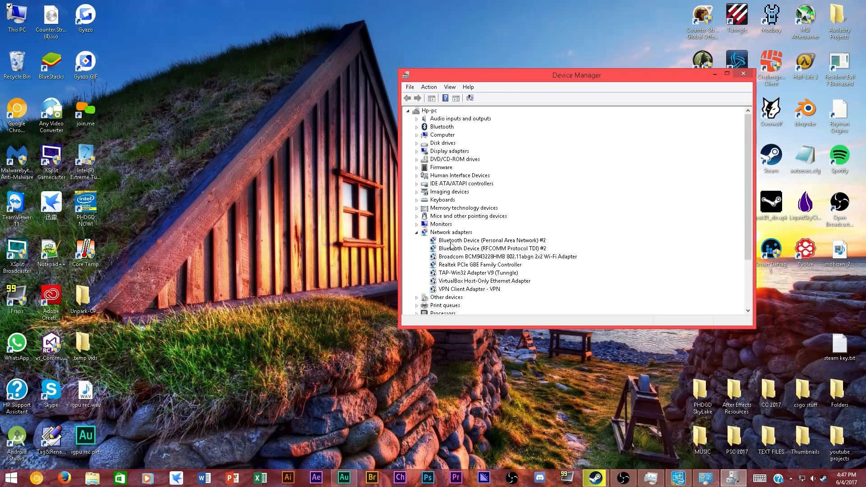
pyautogui.click(418, 151)
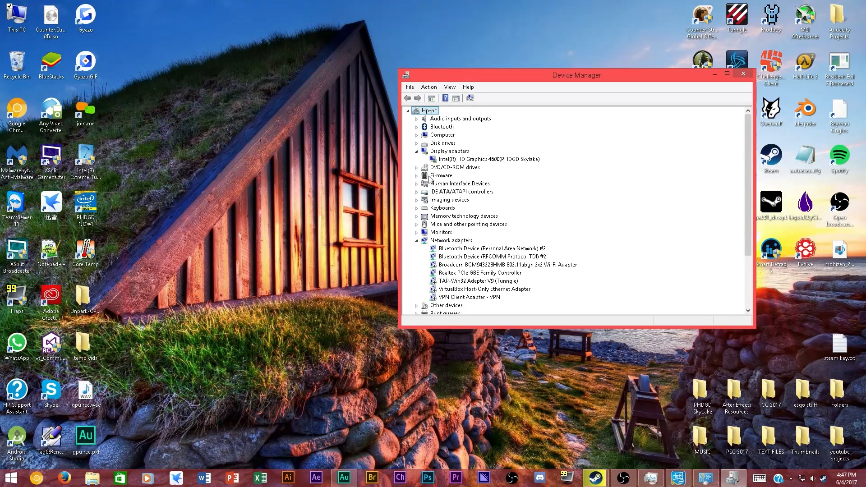
pyautogui.rightClick(488, 159)
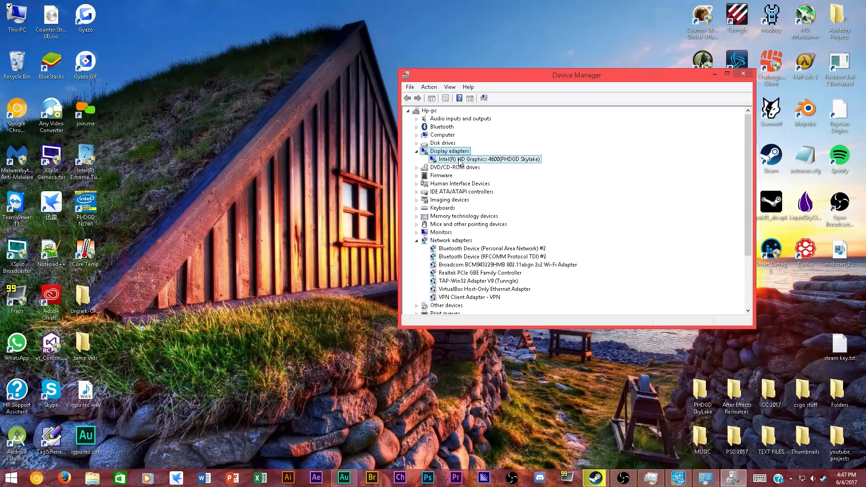
pyautogui.click(489, 159)
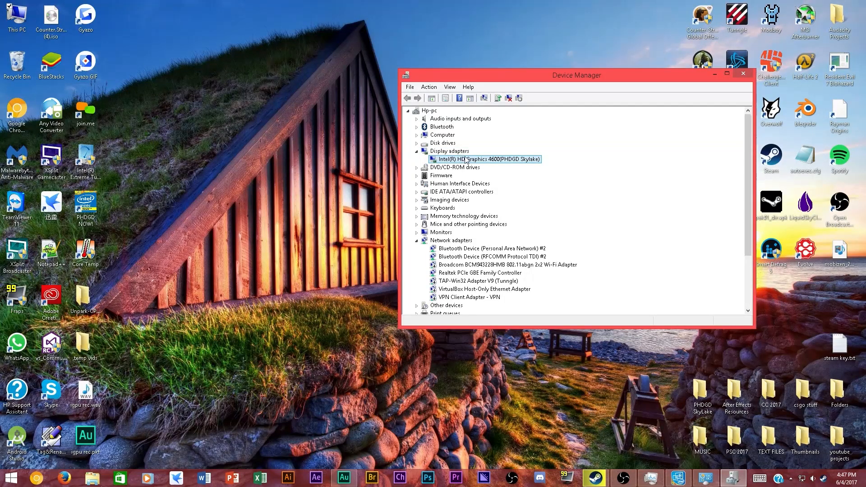
pyautogui.rightClick(487, 159)
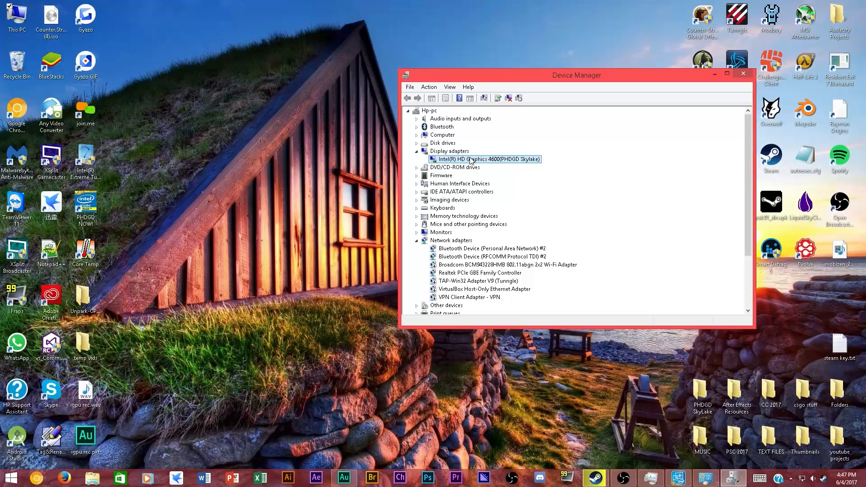
pyautogui.moveTo(779, 481)
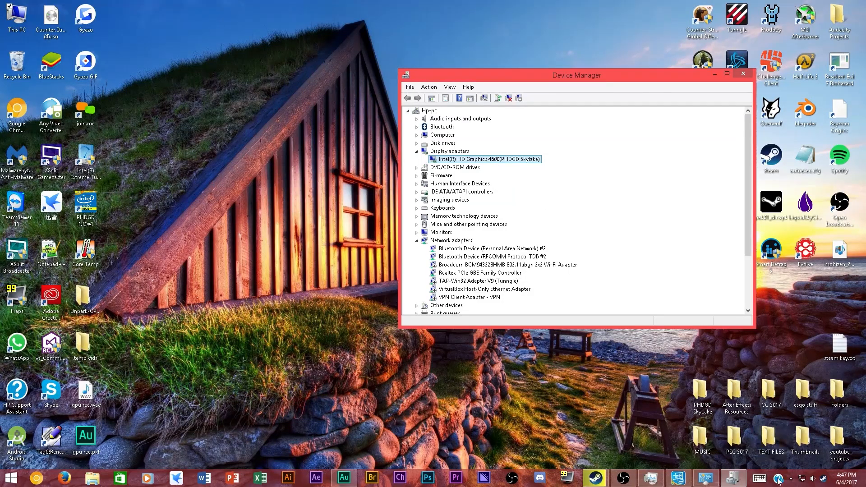
pyautogui.moveTo(779, 478)
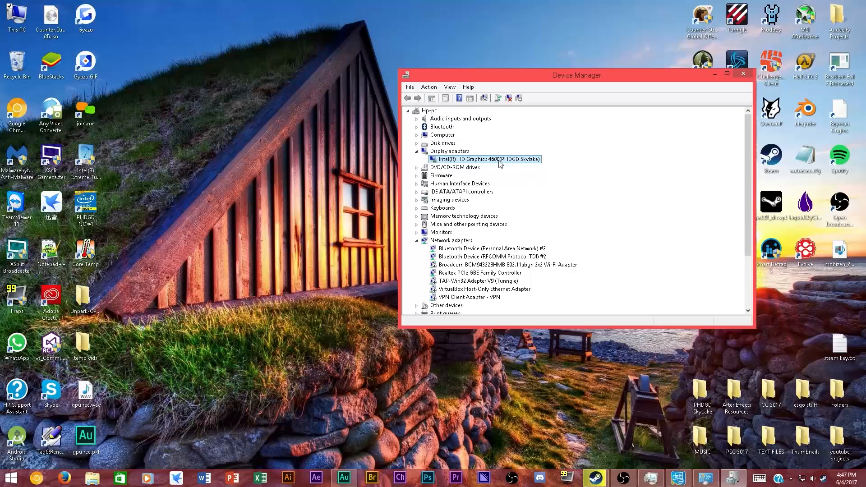
pyautogui.moveTo(552, 274)
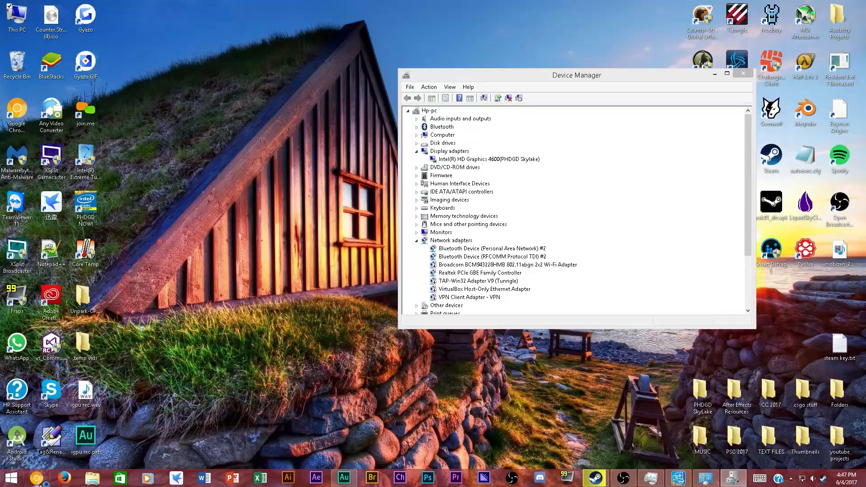
pyautogui.click(35, 478)
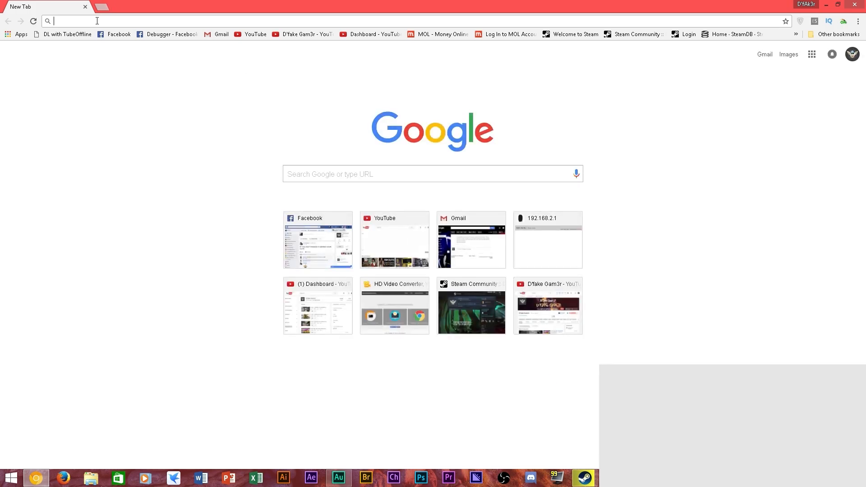
# Search Chrome for 'hd 4600 official drivers download', review the Intel result, and close the browser.
pyautogui.click(846, 5)
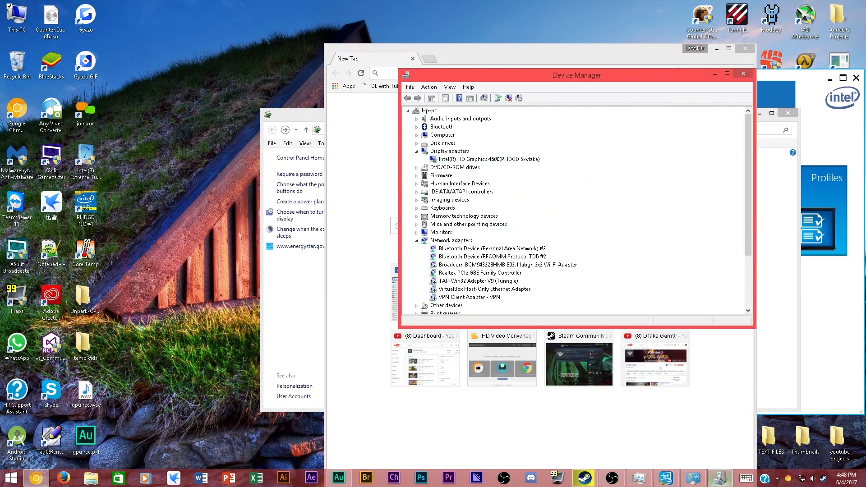
pyautogui.click(488, 159)
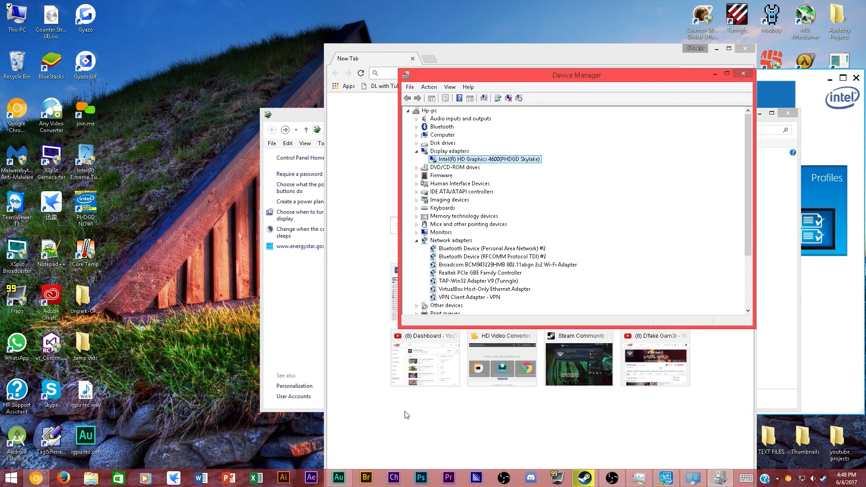
pyautogui.click(743, 73)
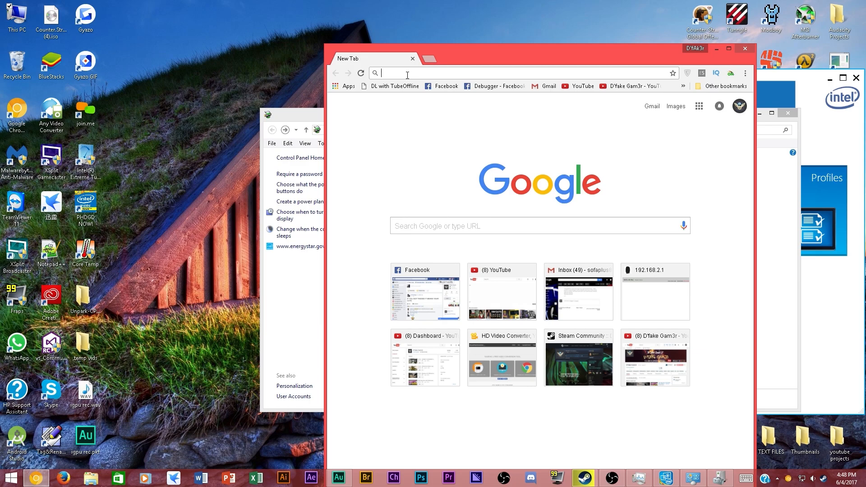
pyautogui.write('hd 4600 official dri')
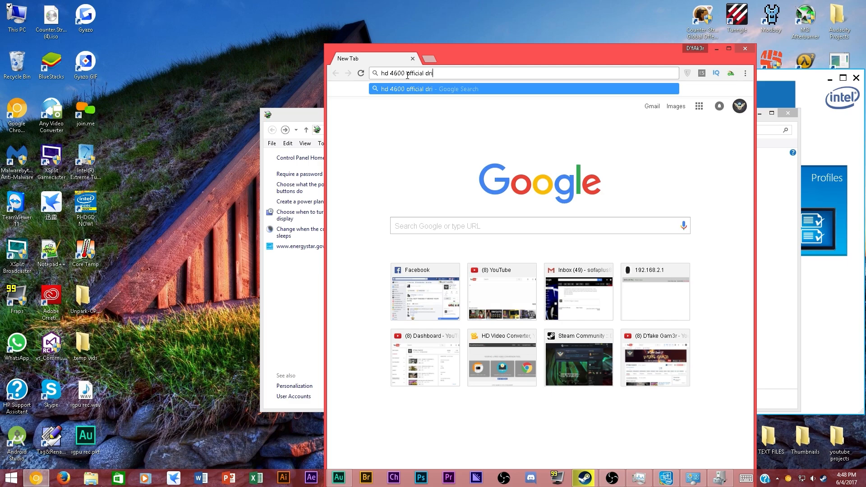
pyautogui.write('vers dwnloa')
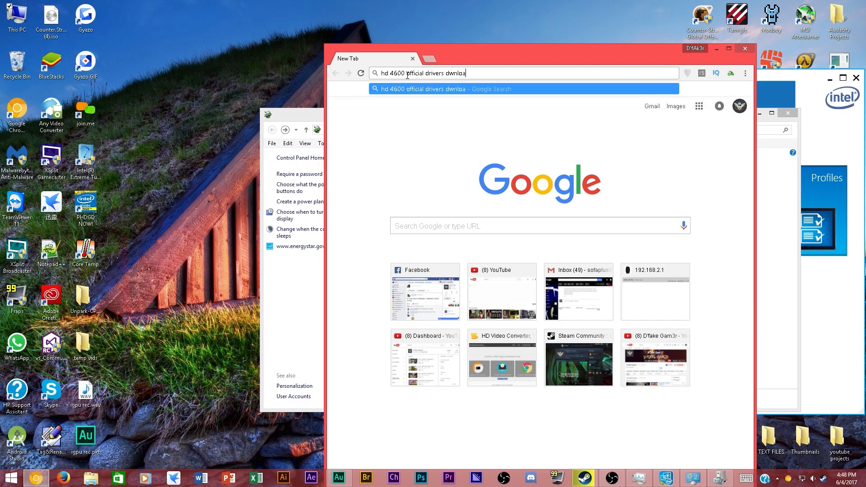
pyautogui.press('BackSpace')
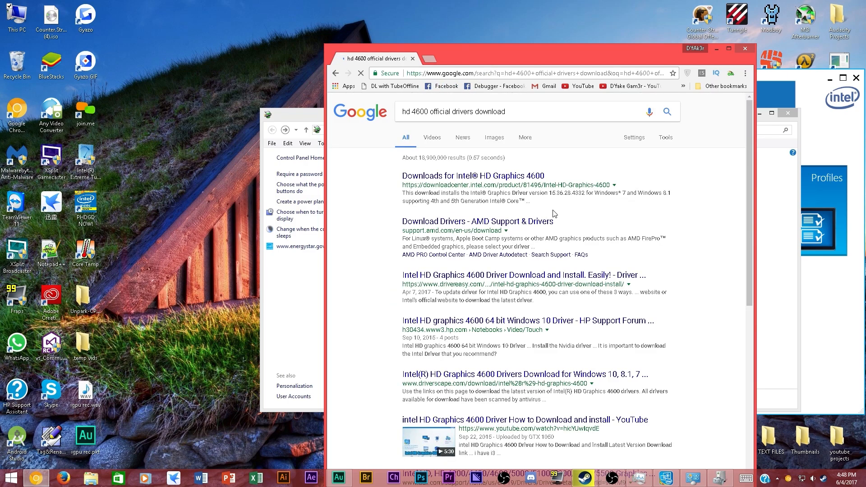
pyautogui.moveTo(498, 180)
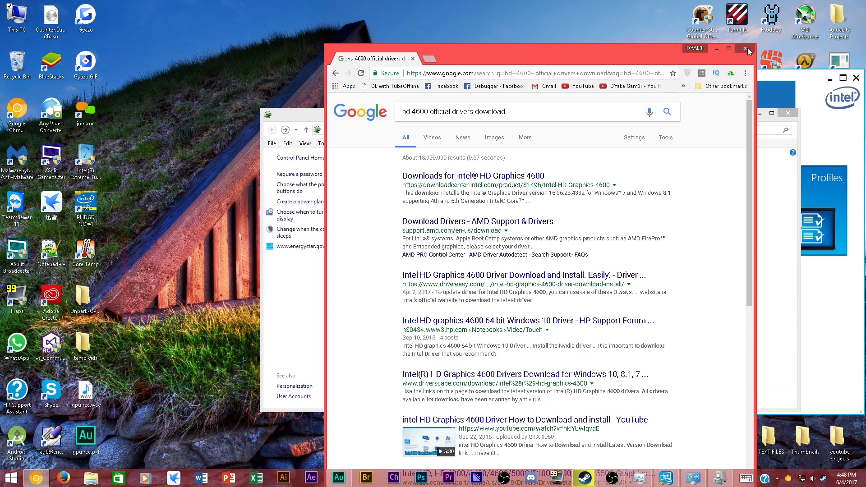
pyautogui.click(745, 49)
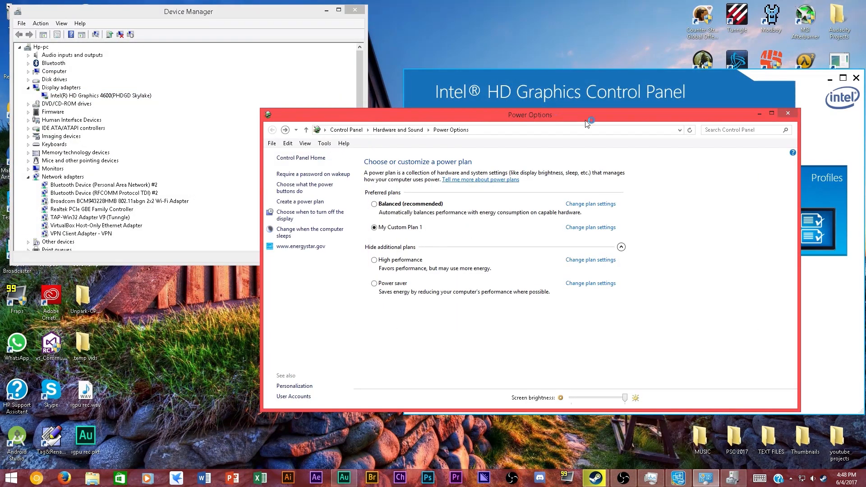
pyautogui.moveTo(757, 152)
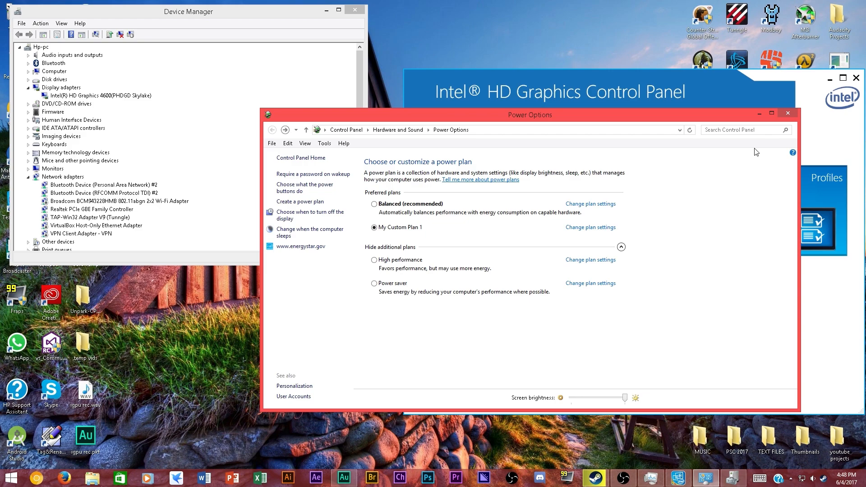
pyautogui.moveTo(730, 116)
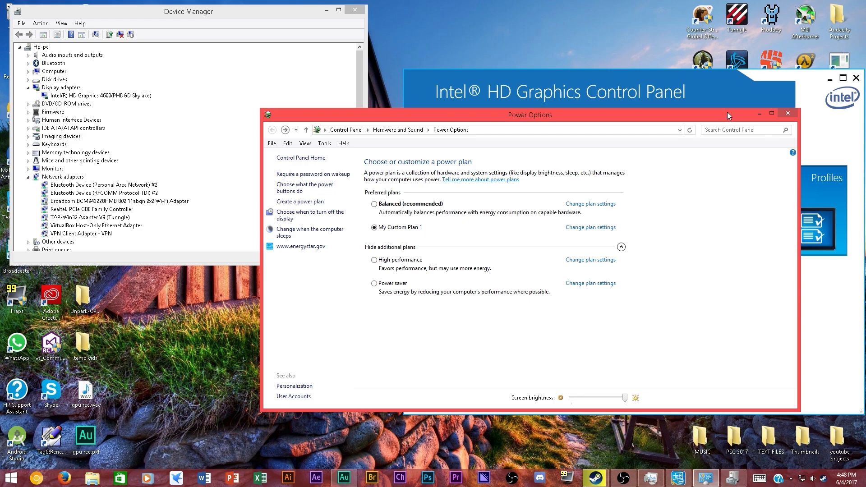
pyautogui.moveTo(767, 126)
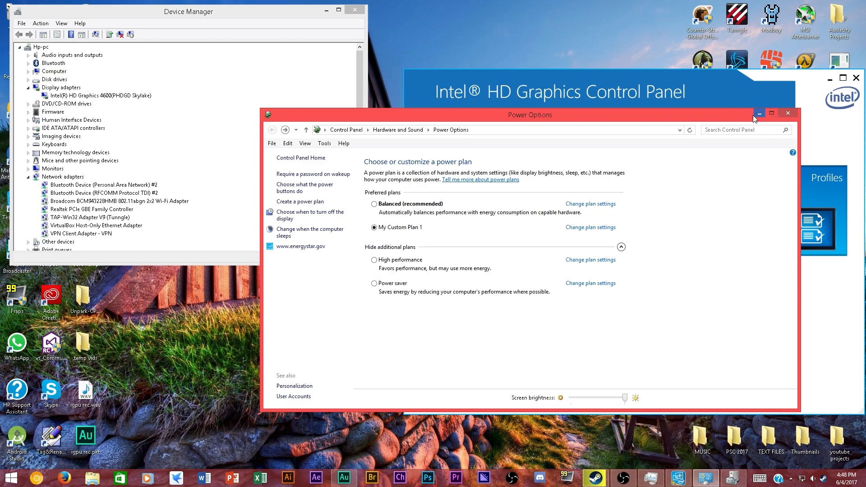
pyautogui.moveTo(759, 113)
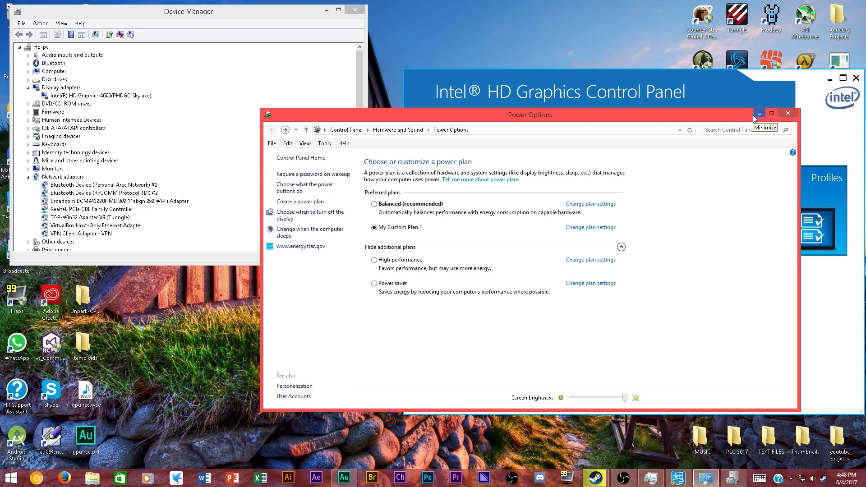
pyautogui.moveTo(759, 119)
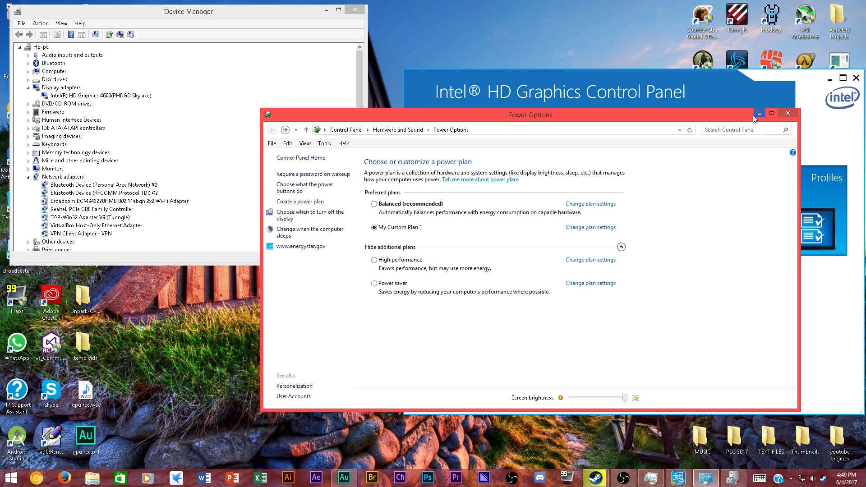
# Minimize Power Options and Device Manager to leave the desktop clear.
pyautogui.click(788, 113)
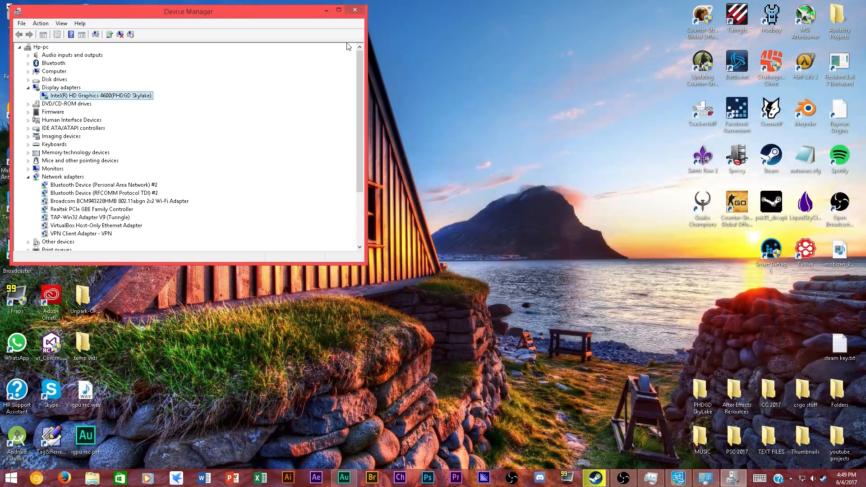
pyautogui.click(356, 10)
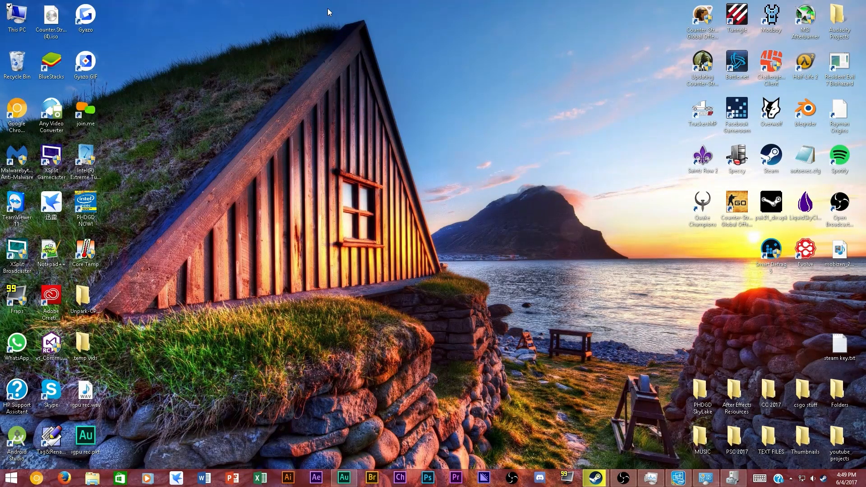
pyautogui.moveTo(339, 39)
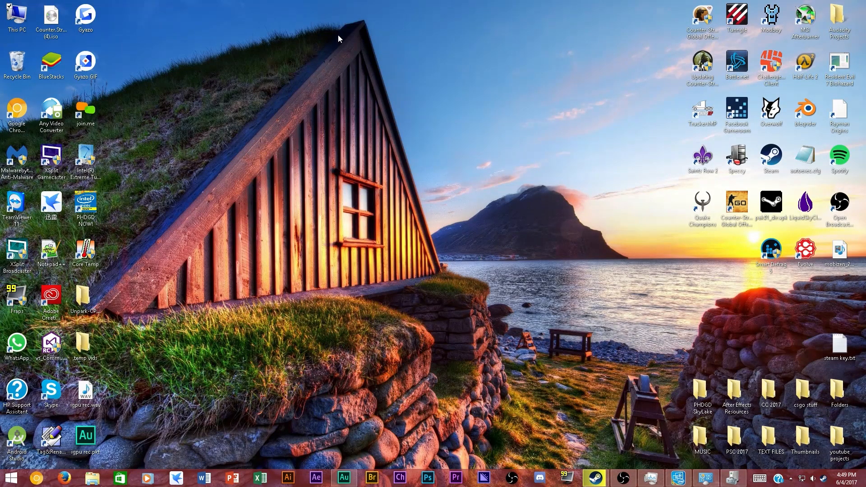
pyautogui.moveTo(339, 69)
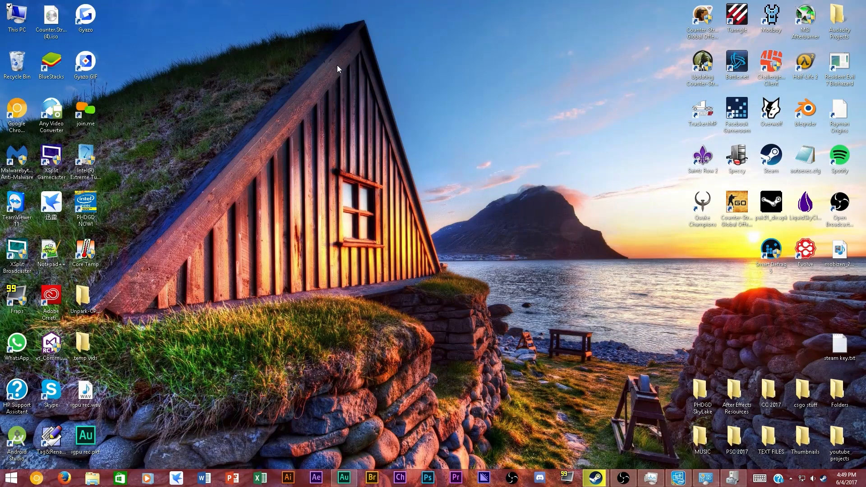
pyautogui.moveTo(516, 312)
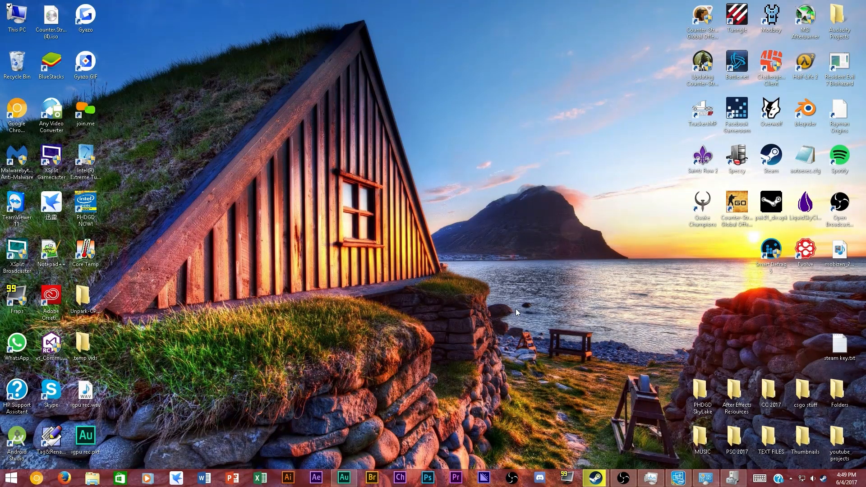
pyautogui.moveTo(651, 407)
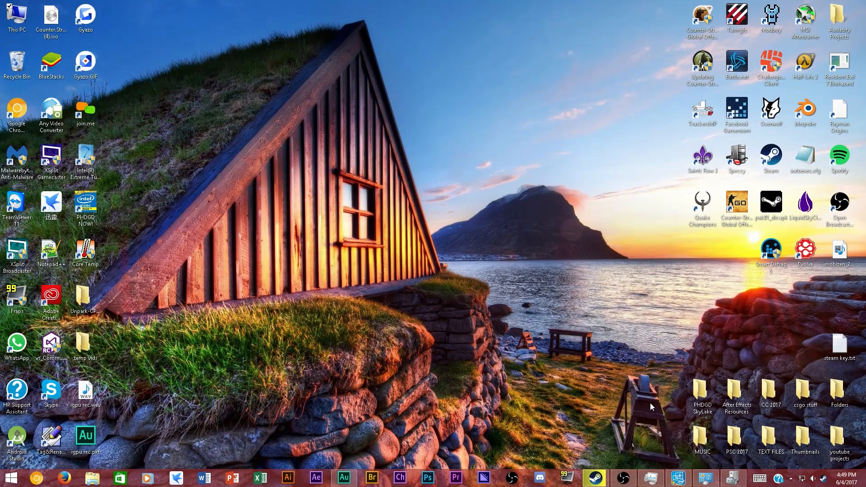
pyautogui.moveTo(370, 117)
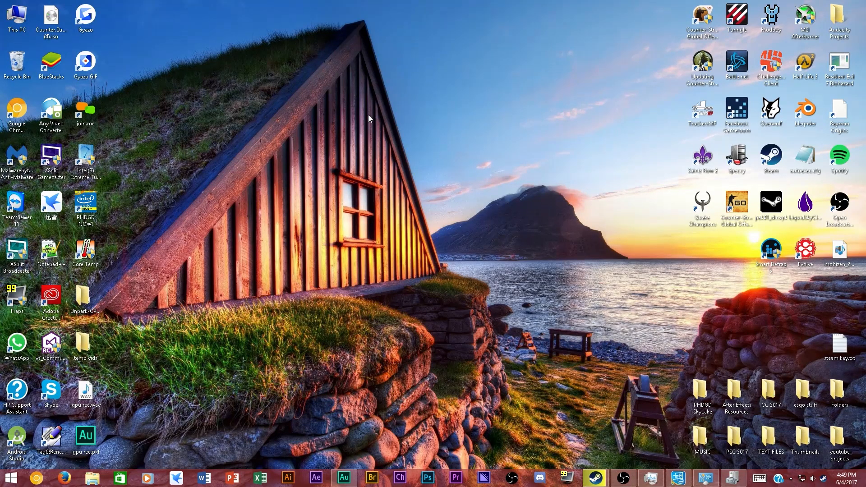
pyautogui.click(702, 394)
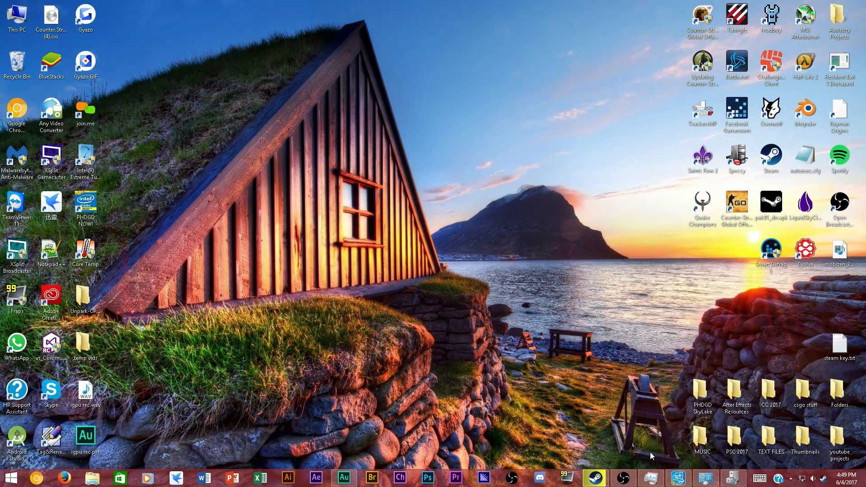
pyautogui.moveTo(657, 449)
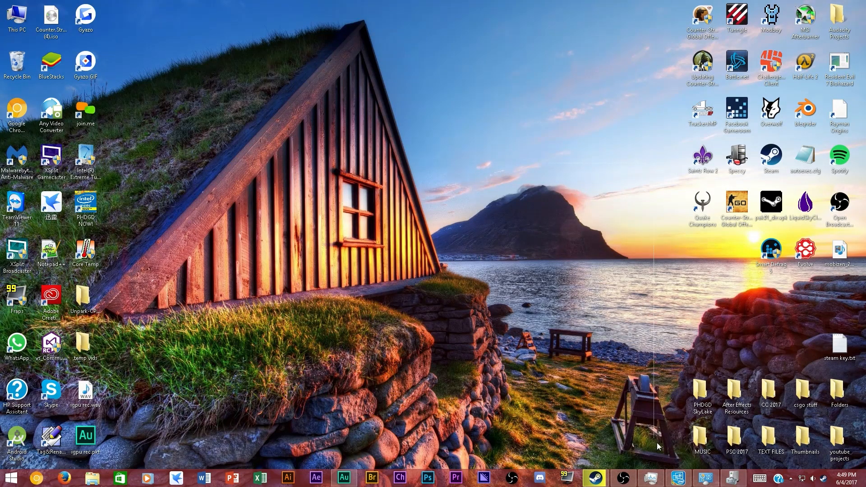